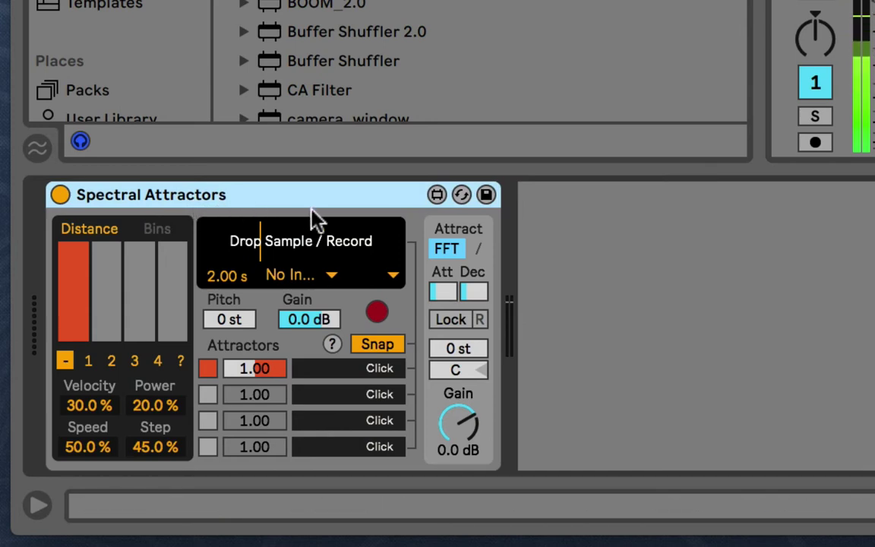
{"action": "mouse_move", "coordinate": [260, 239]}
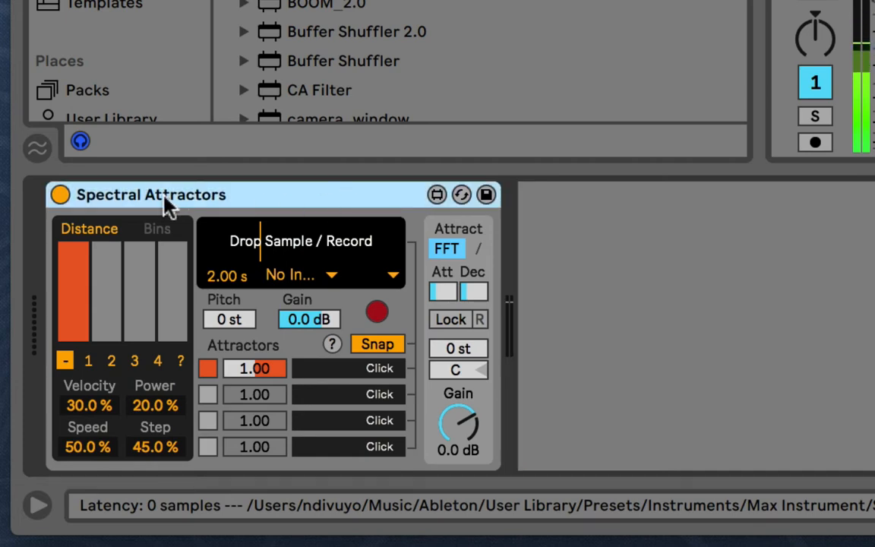
{"action": "mouse_move", "coordinate": [229, 202]}
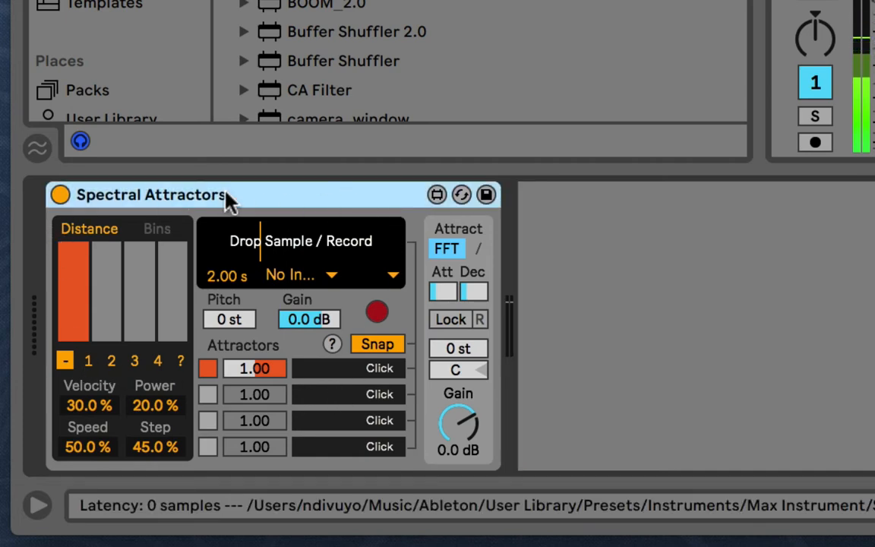
{"action": "mouse_move", "coordinate": [266, 216]}
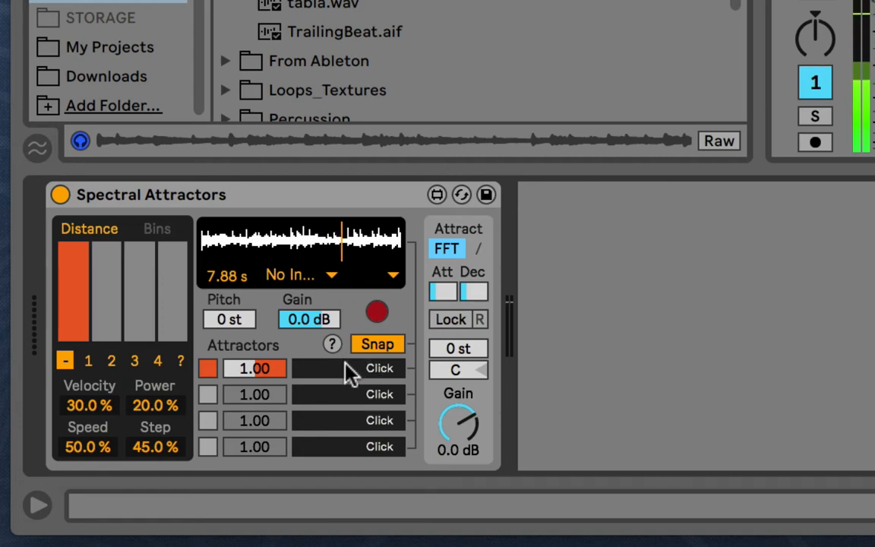
Capture the loaded sample's spectrum into the first attractor slot.
{"action": "left_click", "coordinate": [379, 368]}
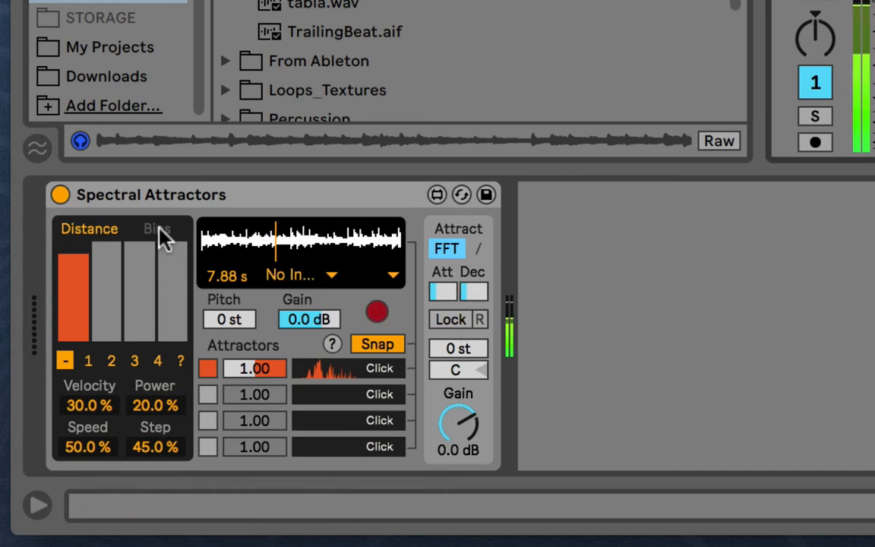
Switch the Spectral Attractors left display to the frequency Bins view.
{"action": "left_click", "coordinate": [156, 228]}
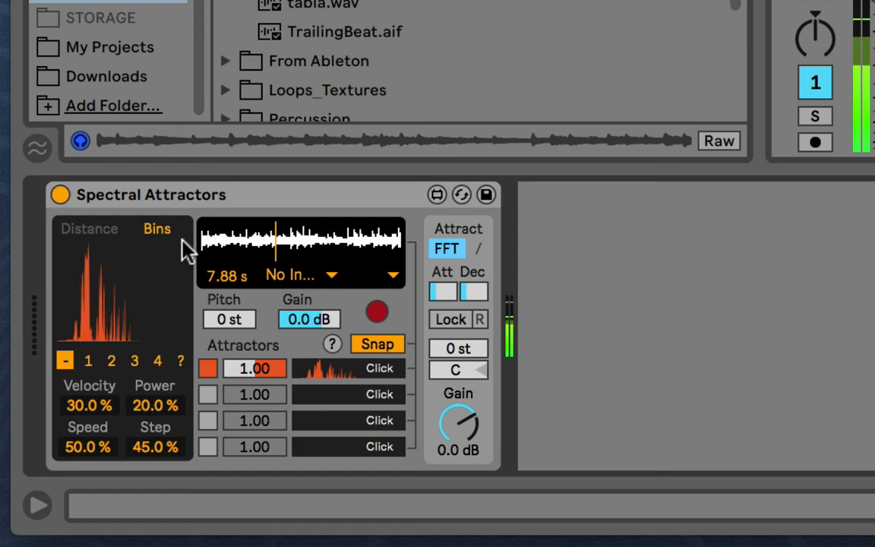
{"action": "mouse_move", "coordinate": [156, 262]}
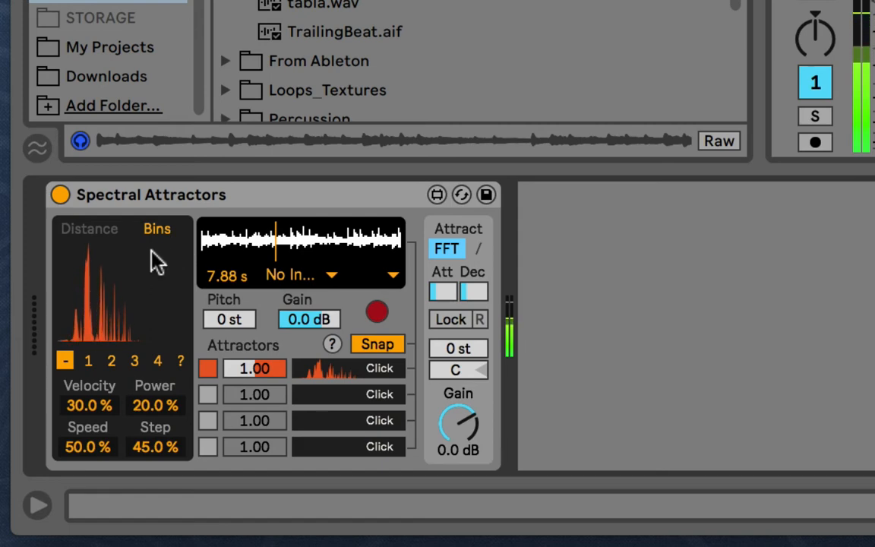
{"action": "mouse_move", "coordinate": [239, 201]}
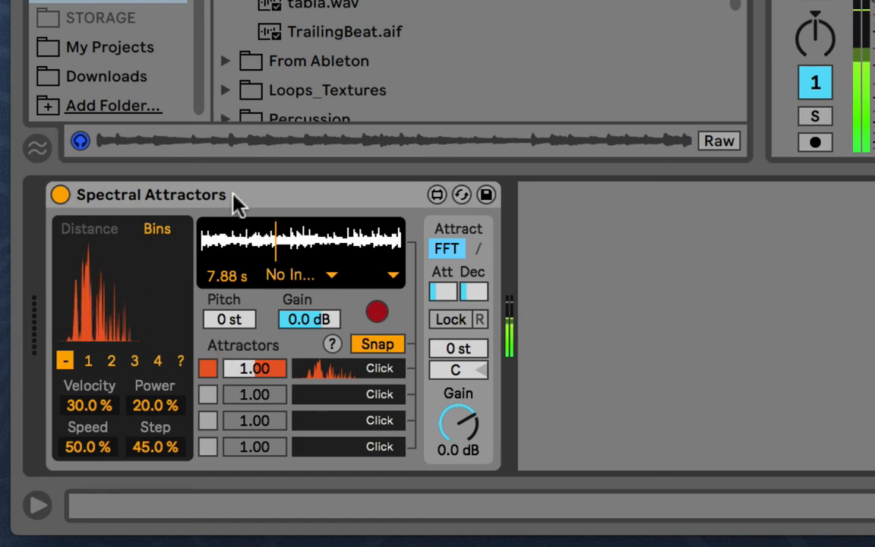
{"action": "mouse_move", "coordinate": [476, 260]}
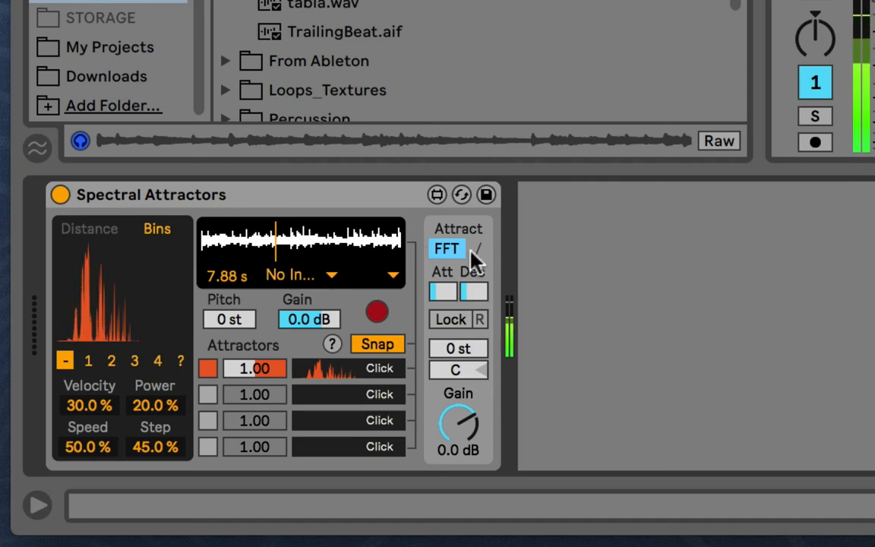
{"action": "mouse_move", "coordinate": [530, 291]}
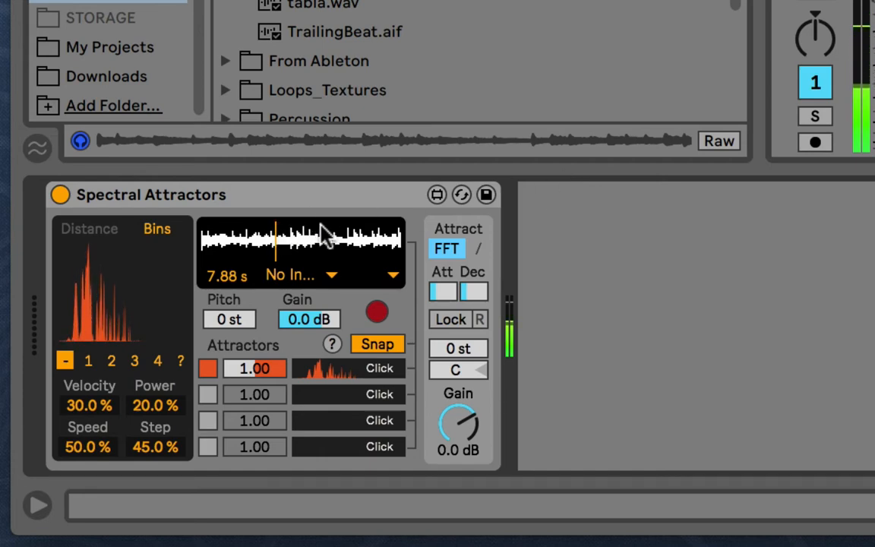
{"action": "mouse_move", "coordinate": [323, 209]}
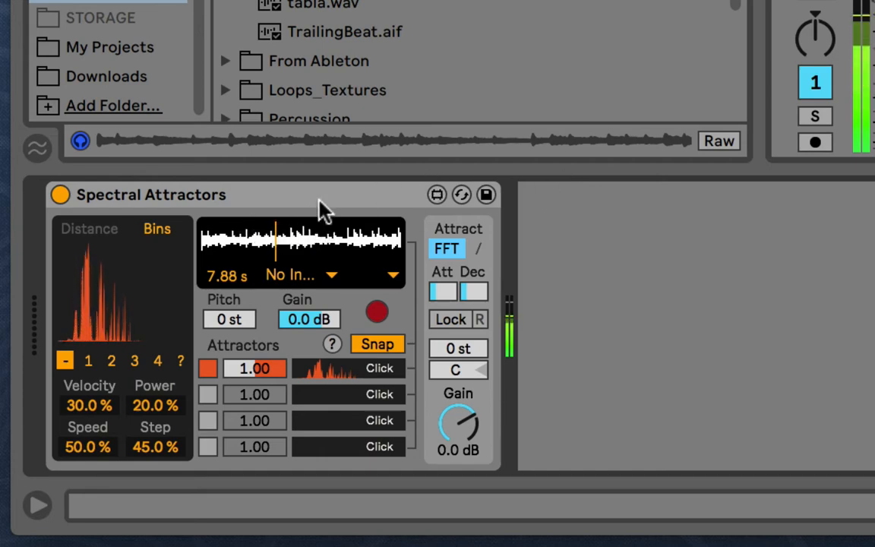
{"action": "mouse_move", "coordinate": [524, 296]}
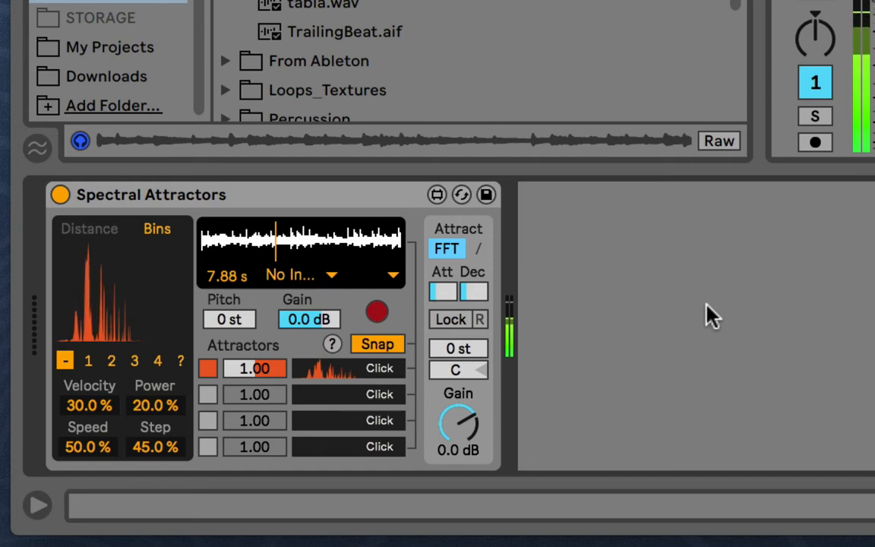
{"action": "mouse_move", "coordinate": [737, 231]}
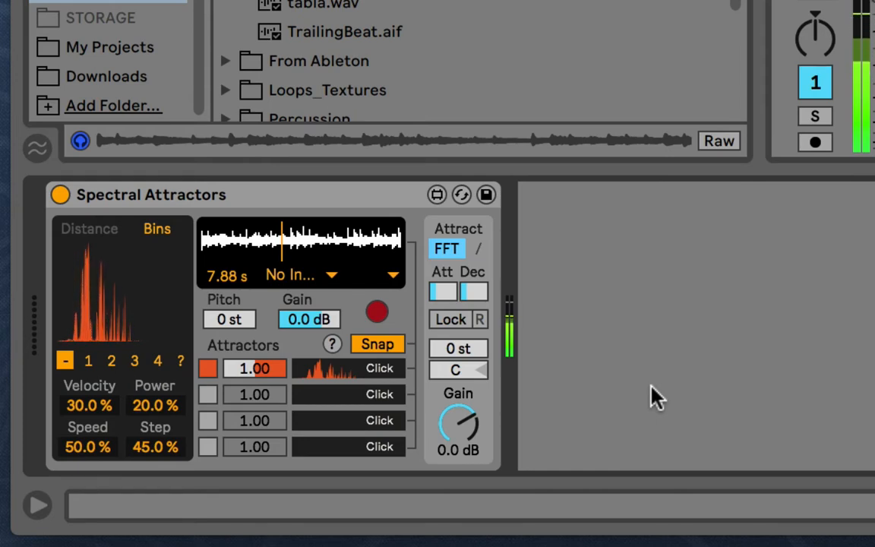
{"action": "mouse_move", "coordinate": [318, 236]}
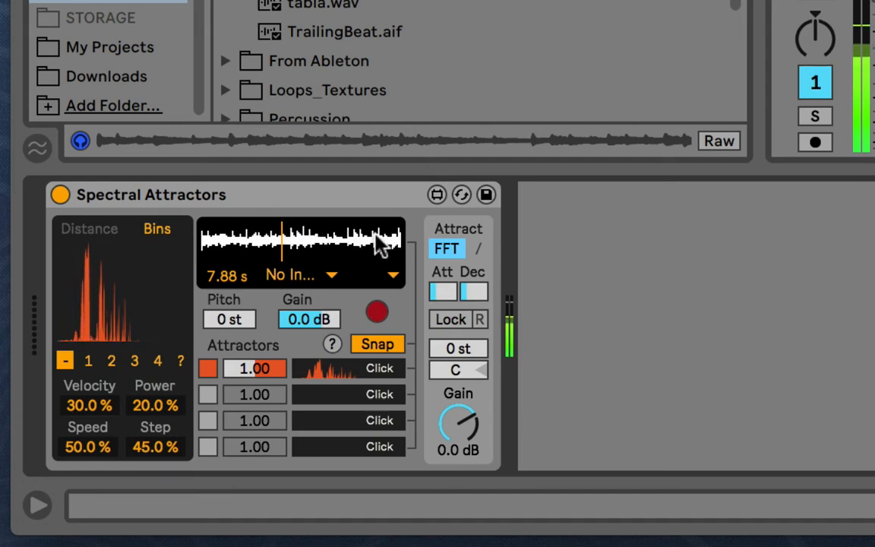
{"action": "mouse_move", "coordinate": [256, 220]}
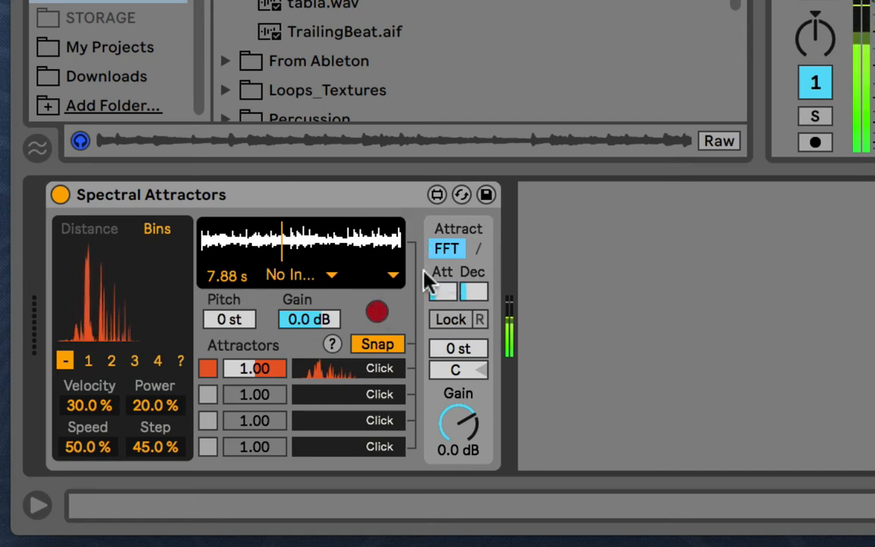
{"action": "mouse_move", "coordinate": [163, 273]}
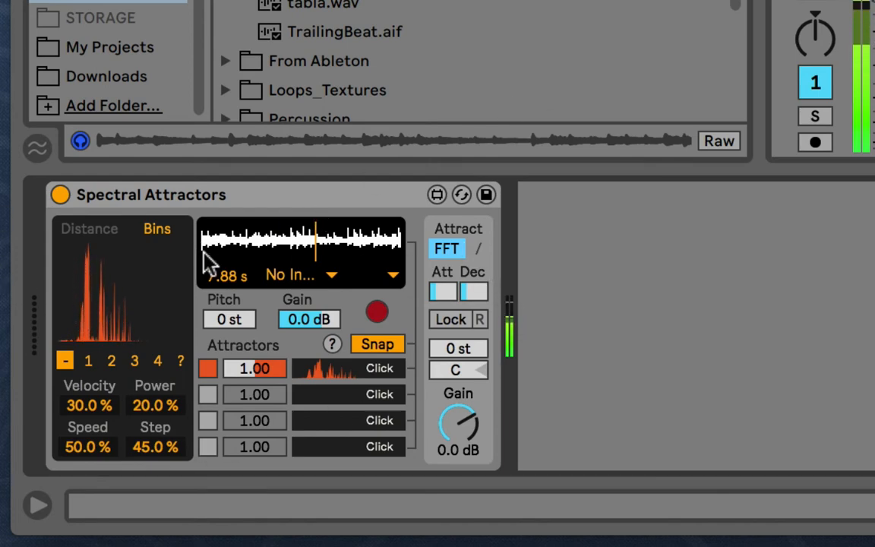
{"action": "mouse_move", "coordinate": [362, 180]}
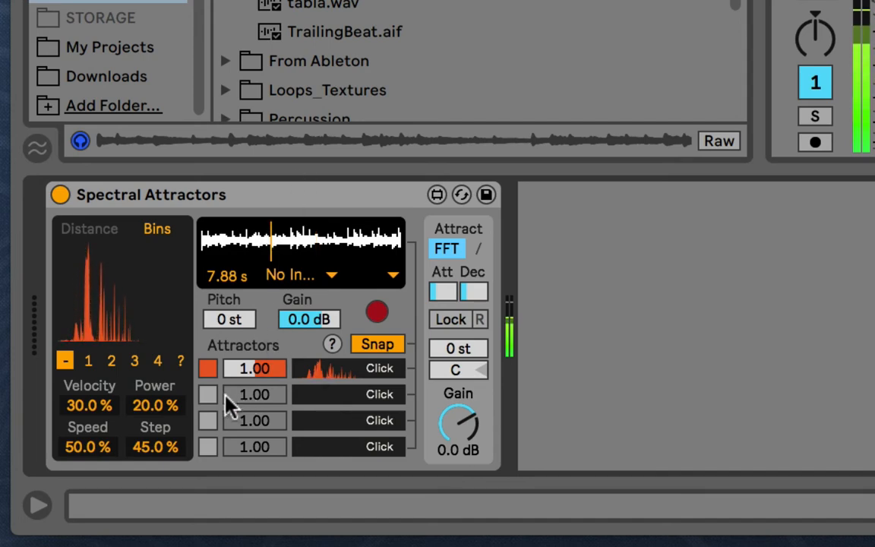
Snapshot the current sound into attractor 2 and switch Attract from FFT to 2D.
{"action": "left_click", "coordinate": [208, 394]}
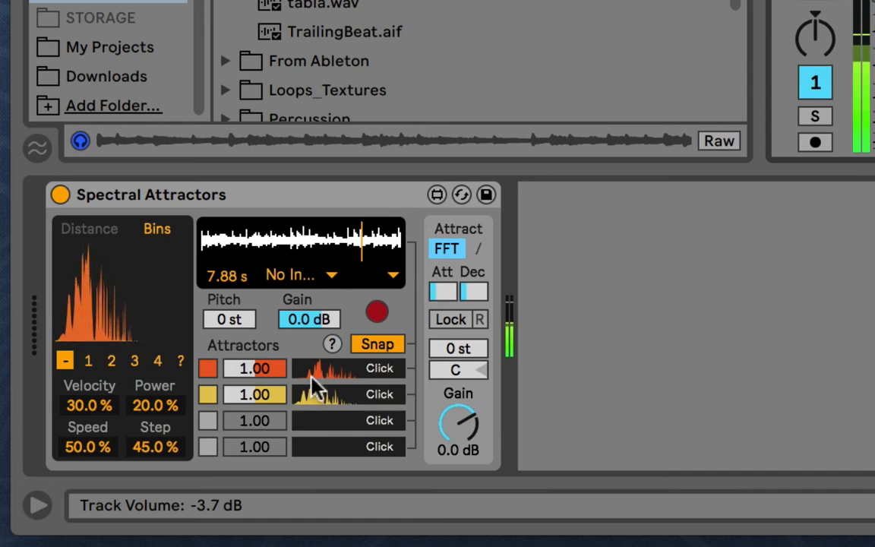
{"action": "mouse_move", "coordinate": [325, 407]}
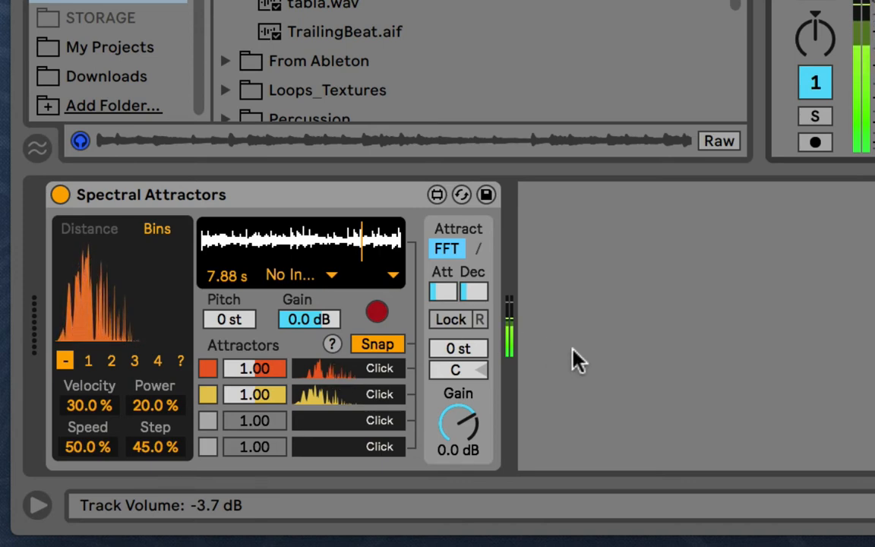
{"action": "mouse_move", "coordinate": [416, 232]}
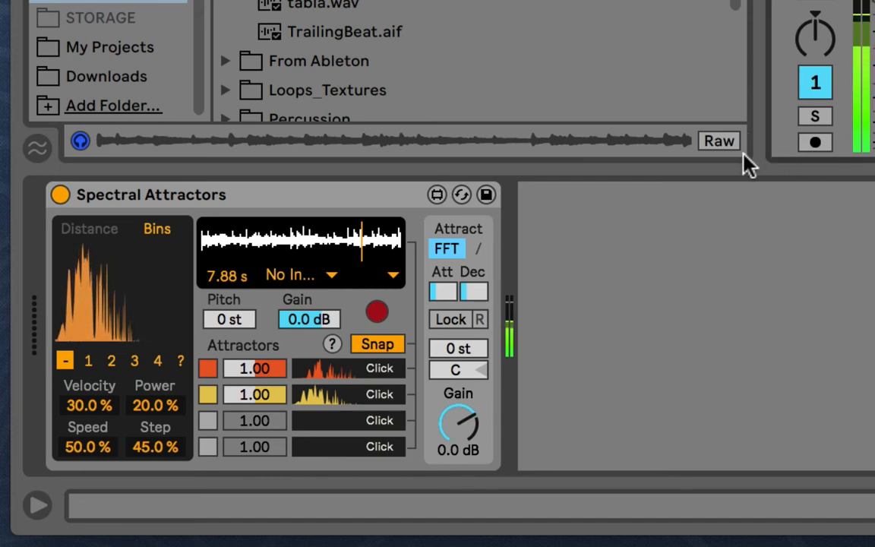
{"action": "mouse_move", "coordinate": [211, 288]}
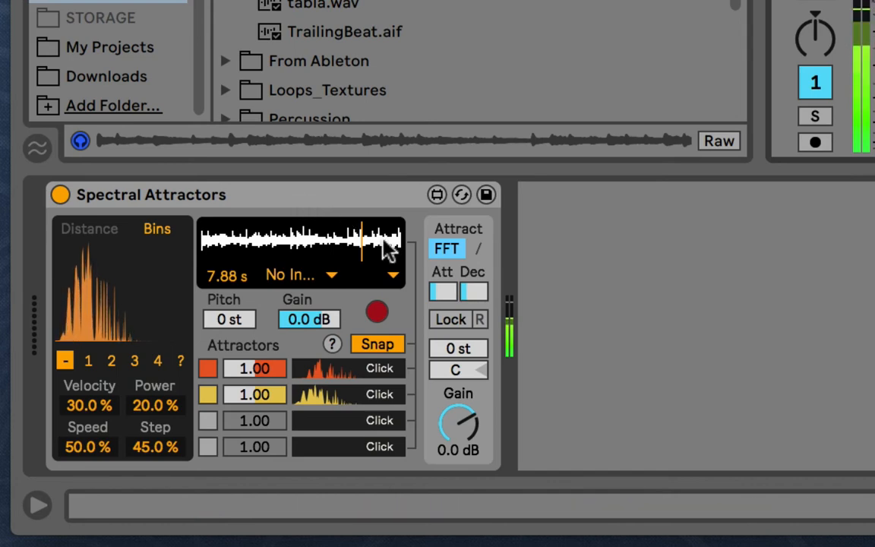
{"action": "mouse_move", "coordinate": [190, 309]}
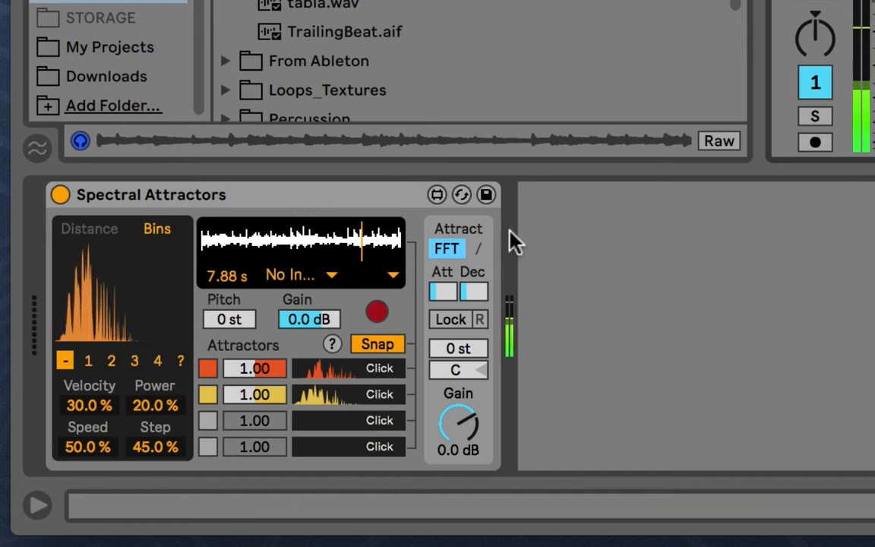
{"action": "left_click", "coordinate": [446, 249]}
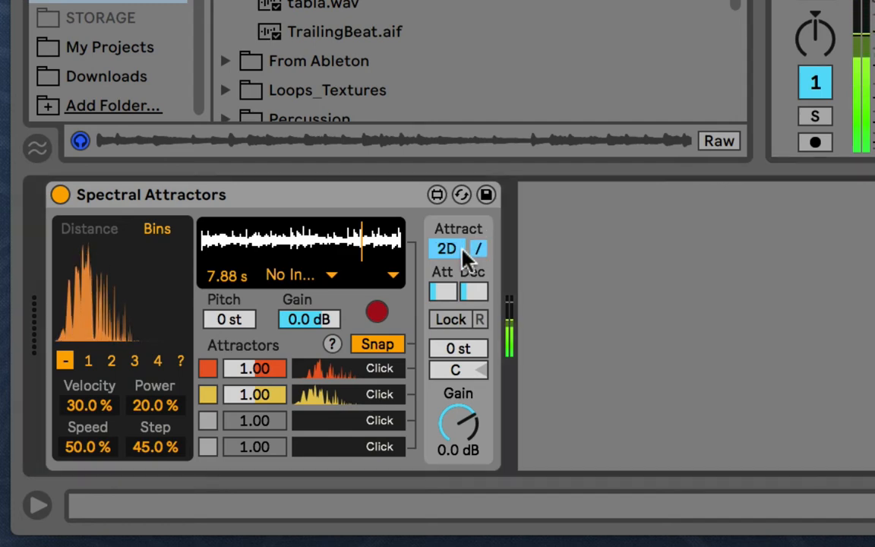
{"action": "mouse_move", "coordinate": [128, 224]}
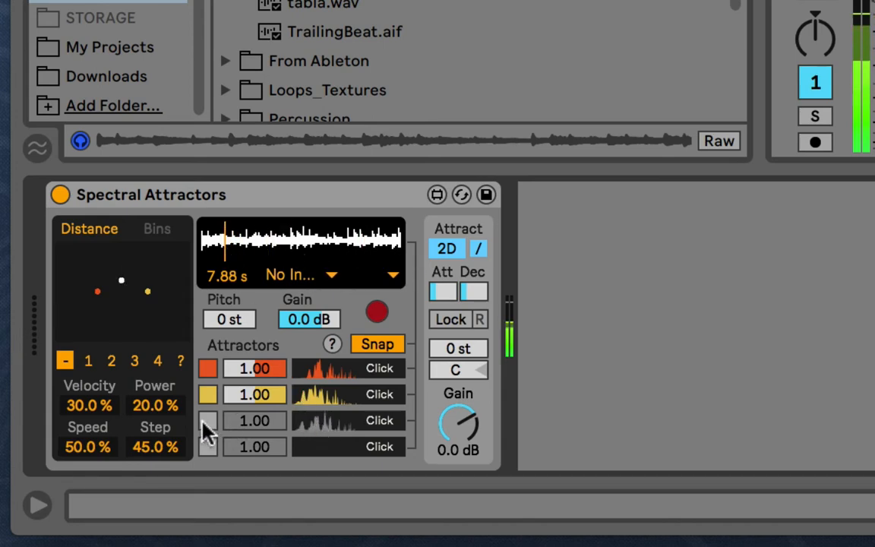
Capture the current sound as the blue third attractor snapshot.
{"action": "left_click", "coordinate": [207, 420]}
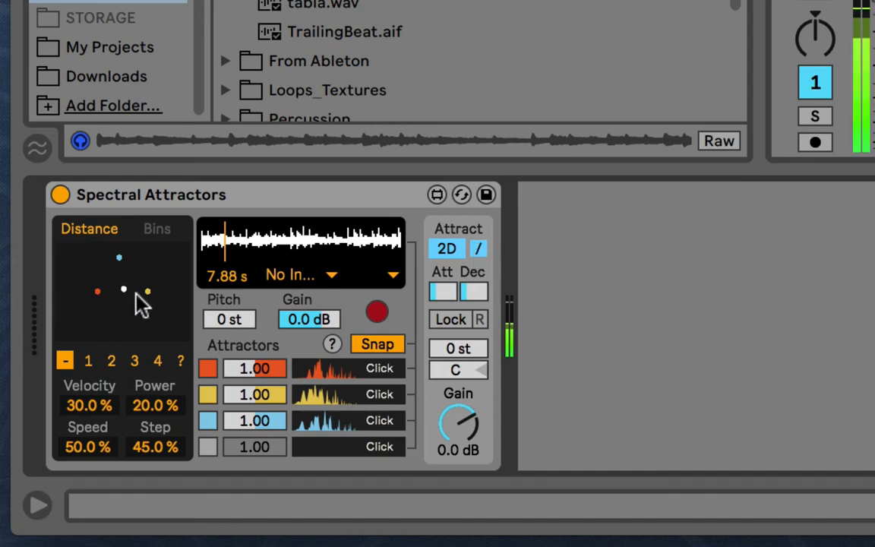
{"action": "mouse_move", "coordinate": [122, 296]}
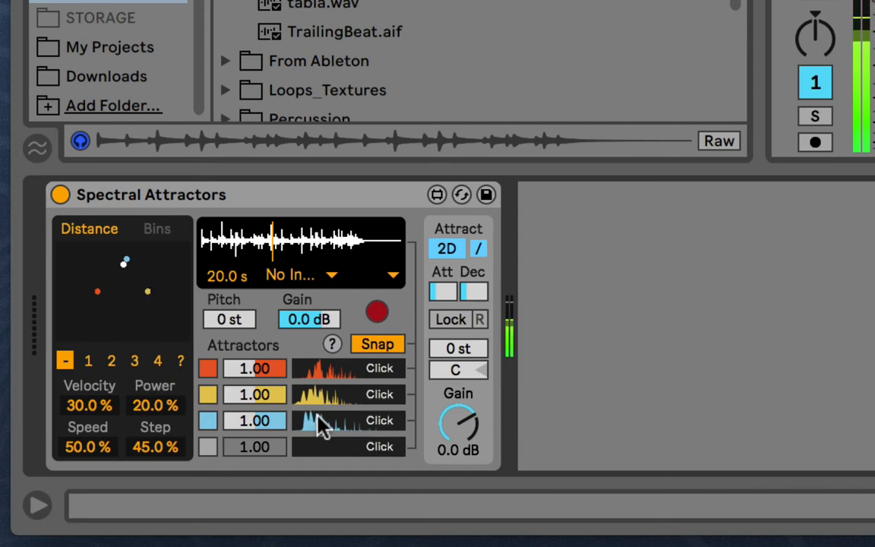
{"action": "left_click", "coordinate": [158, 229]}
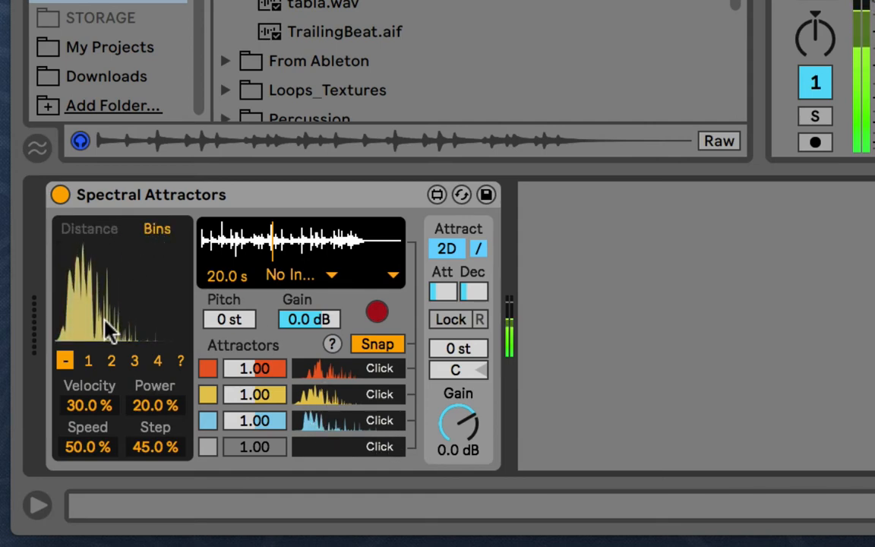
{"action": "mouse_move", "coordinate": [103, 262]}
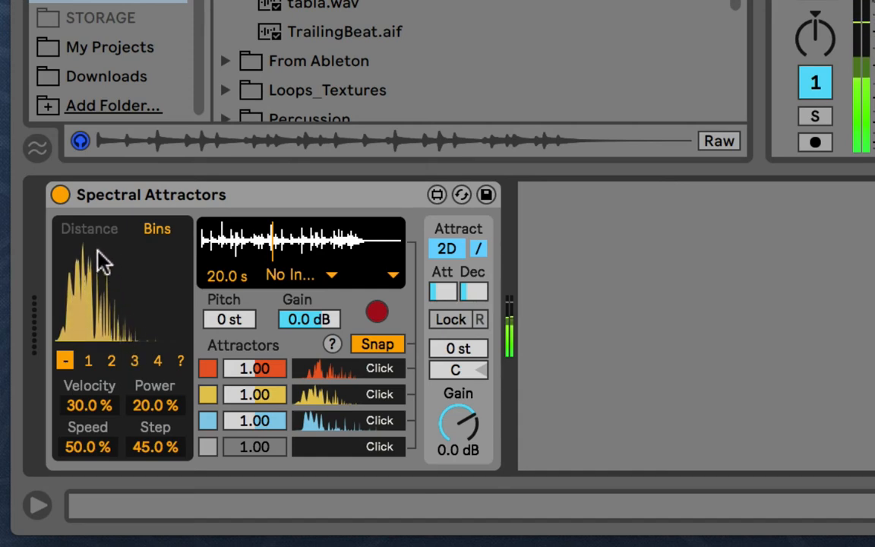
{"action": "left_click", "coordinate": [446, 248]}
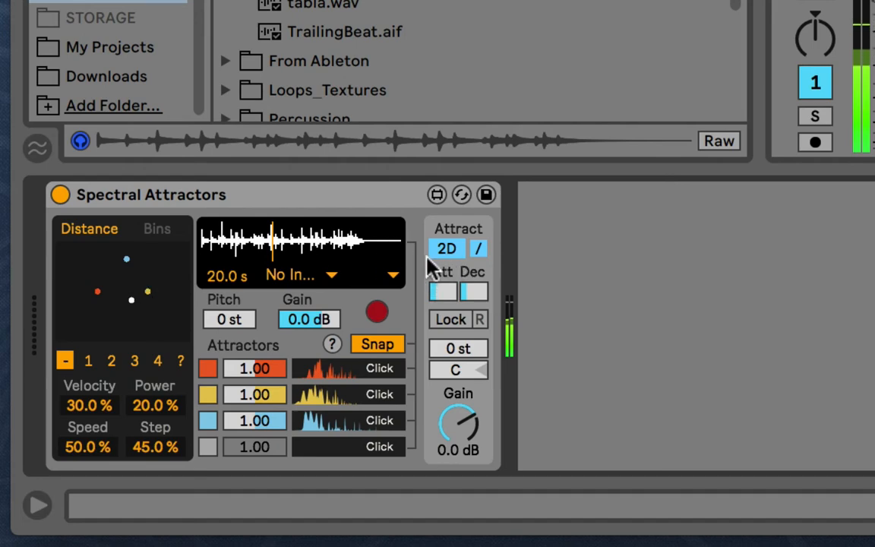
Set Attract back to FFT mode and toggle the Bins display.
{"action": "left_click", "coordinate": [446, 248]}
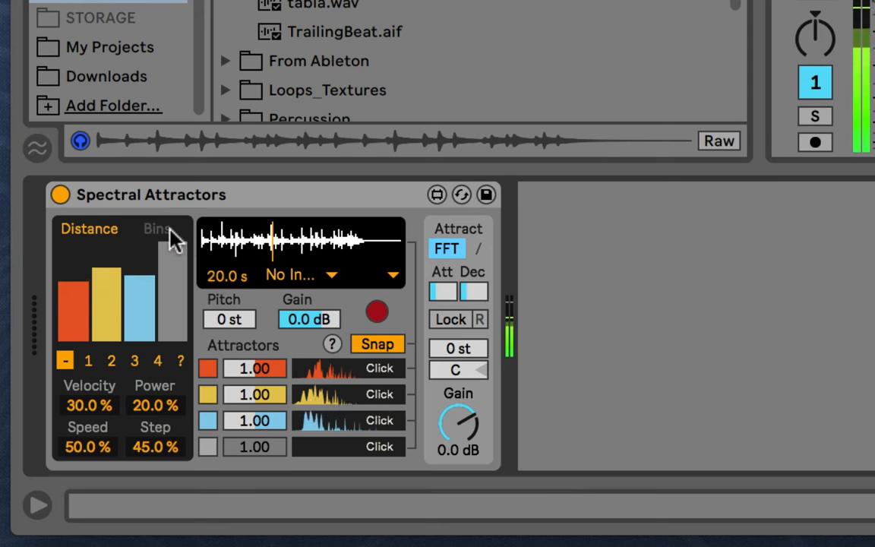
{"action": "left_click", "coordinate": [157, 229]}
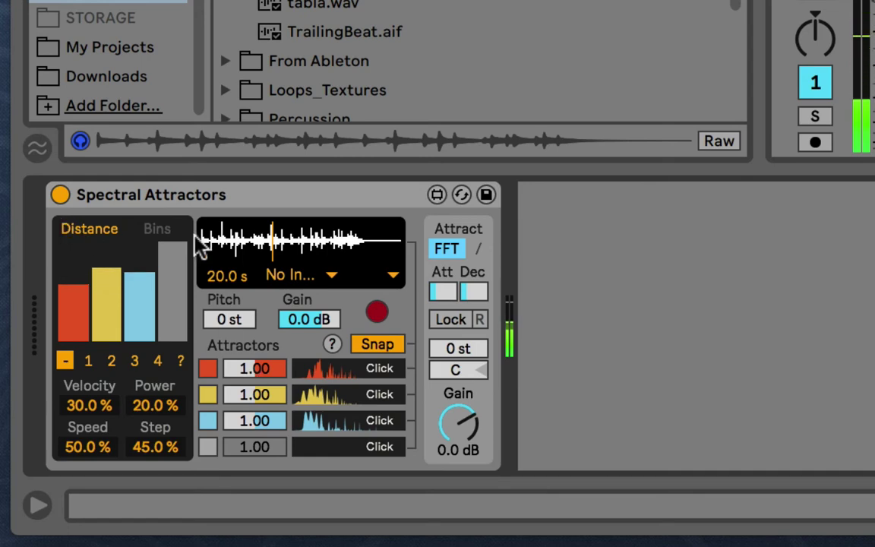
{"action": "mouse_move", "coordinate": [164, 232]}
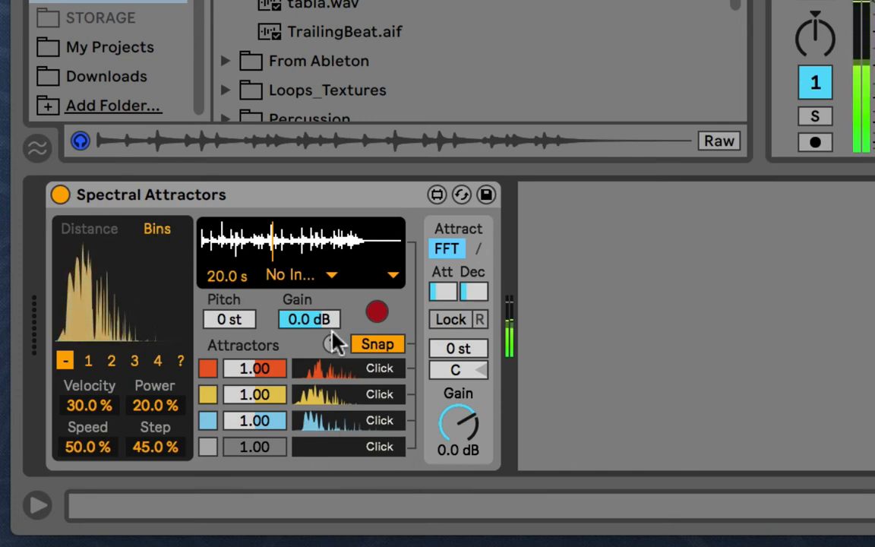
{"action": "mouse_move", "coordinate": [361, 262]}
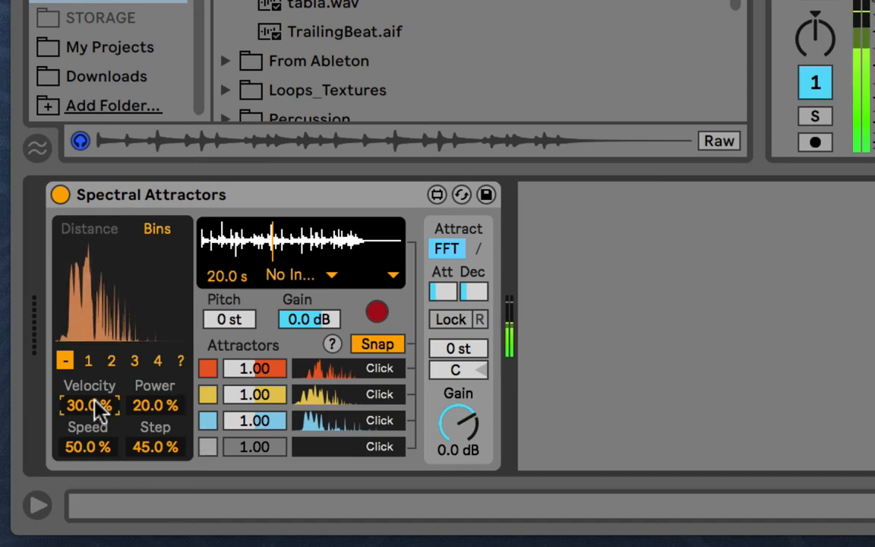
Raise Velocity to 38.7% and settle Speed at a low 6.30%.
{"action": "left_click_drag", "start_coordinate": [90, 405], "coordinate": [106, 398]}
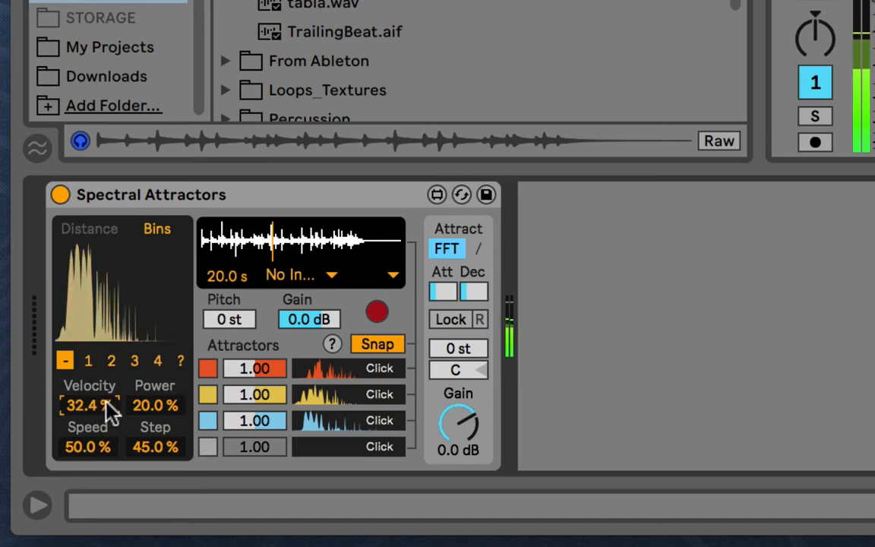
{"action": "left_click_drag", "start_coordinate": [89, 405], "coordinate": [89, 387]}
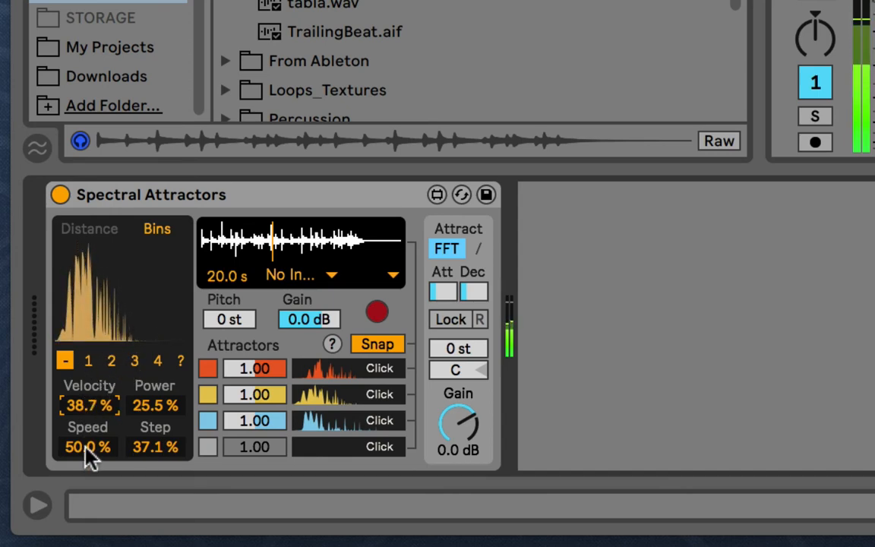
{"action": "left_click_drag", "start_coordinate": [88, 446], "coordinate": [87, 425]}
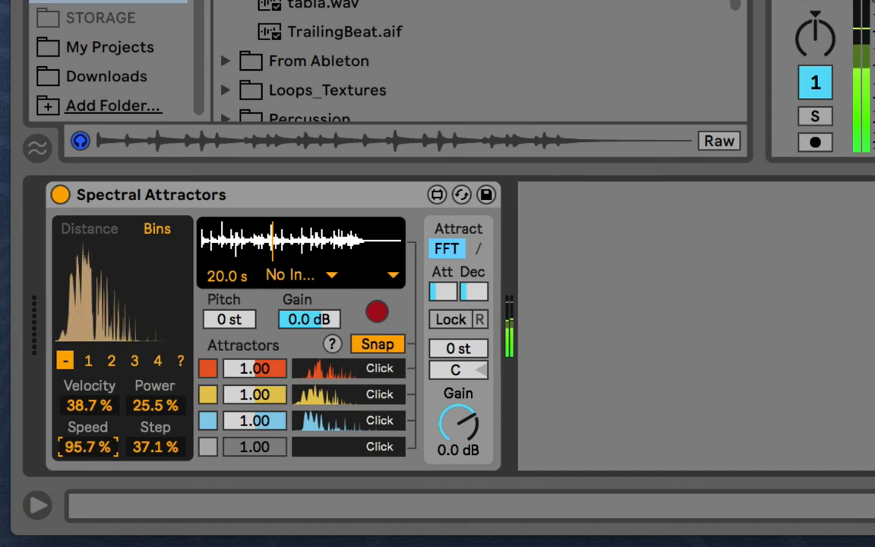
{"action": "left_click_drag", "start_coordinate": [87, 447], "coordinate": [87, 486]}
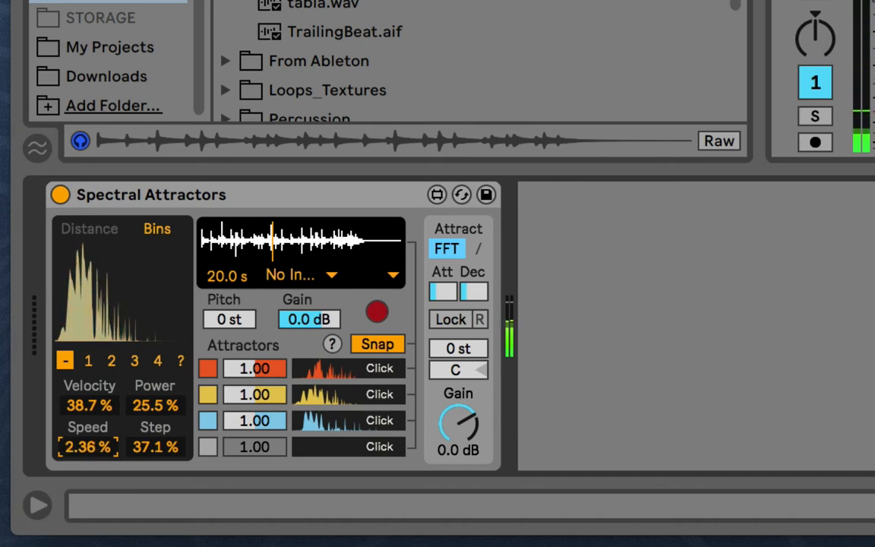
{"action": "left_click_drag", "start_coordinate": [88, 447], "coordinate": [87, 410]}
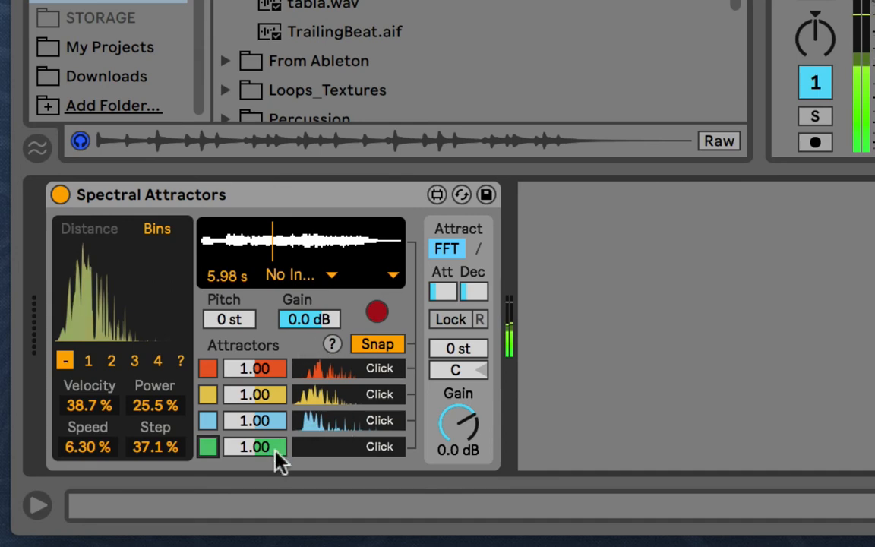
Switch the display to distance readings showing all four attractors.
{"action": "left_click", "coordinate": [156, 229]}
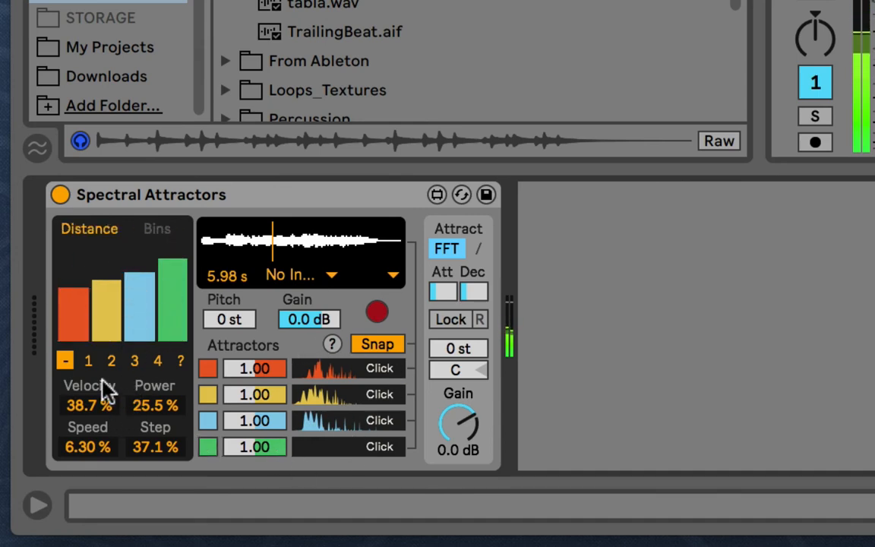
{"action": "mouse_move", "coordinate": [156, 290]}
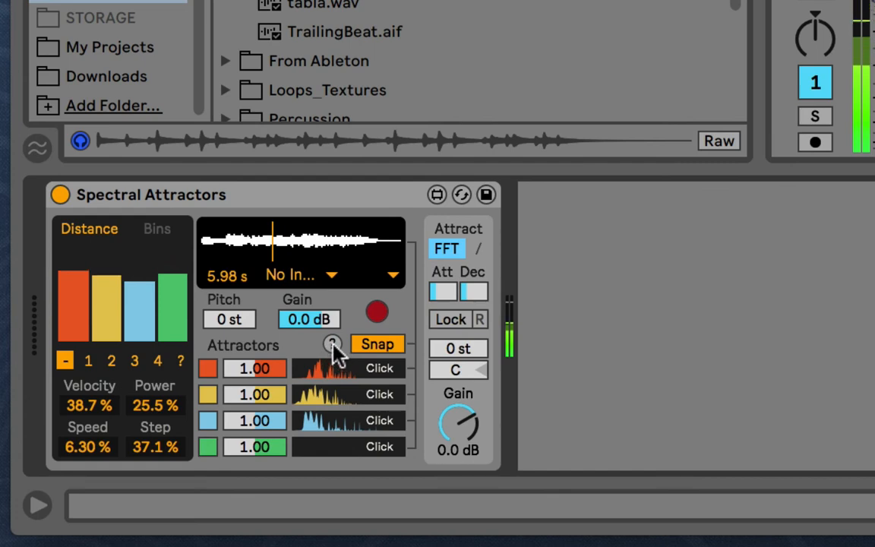
{"action": "mouse_move", "coordinate": [307, 236]}
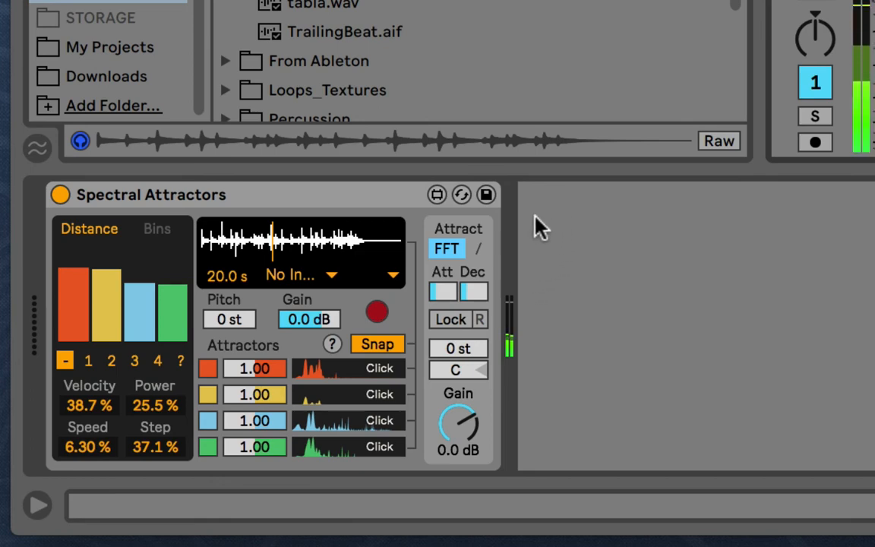
{"action": "mouse_move", "coordinate": [513, 253]}
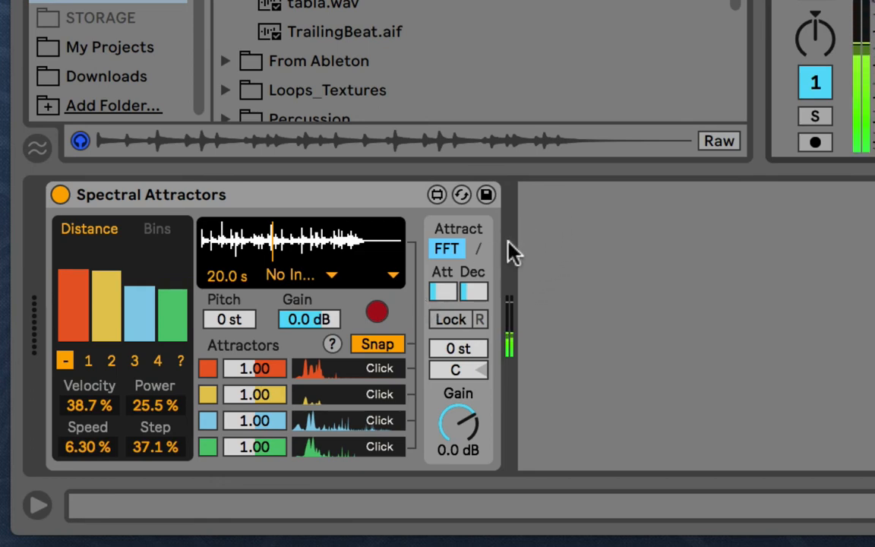
{"action": "mouse_move", "coordinate": [560, 316]}
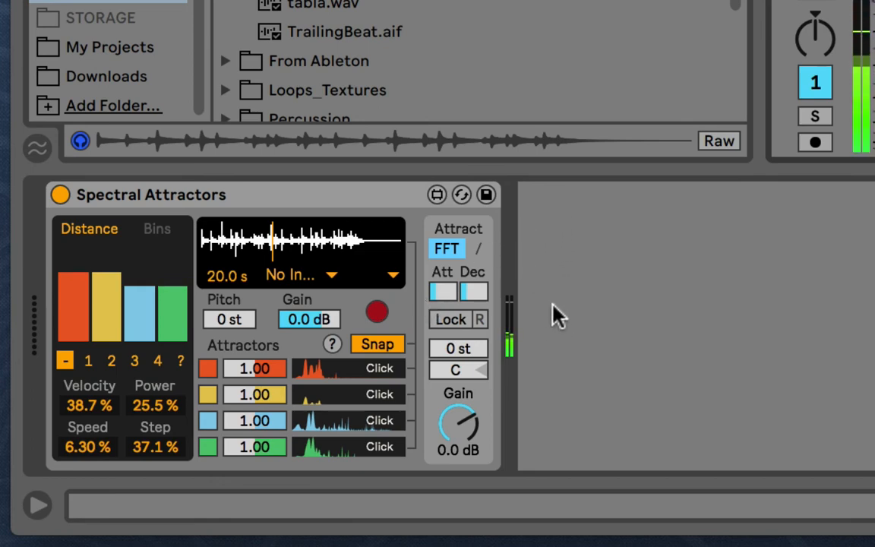
{"action": "mouse_move", "coordinate": [558, 222]}
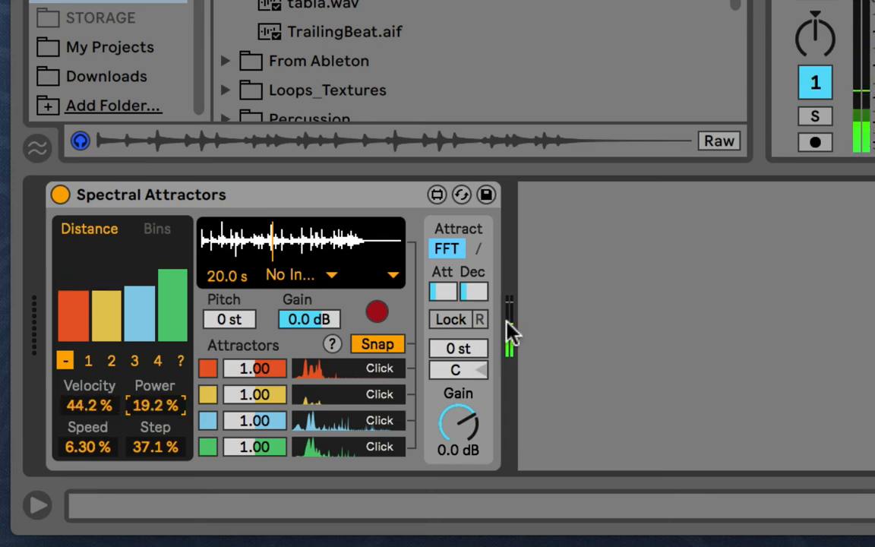
Lower Power to 19.2%, set Pitch to -12 st, and raise Speed to 29.9%.
{"action": "left_click_drag", "start_coordinate": [458, 347], "coordinate": [458, 319]}
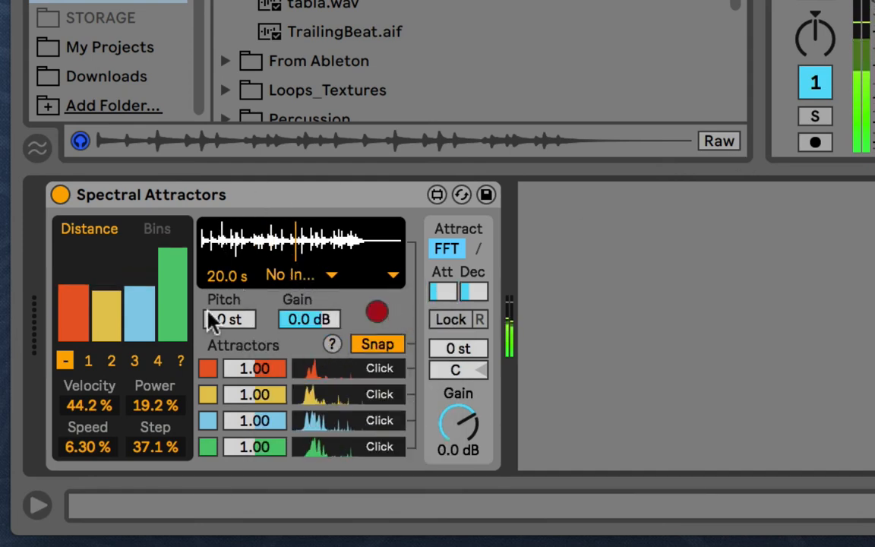
{"action": "left_click_drag", "start_coordinate": [230, 319], "coordinate": [229, 304]}
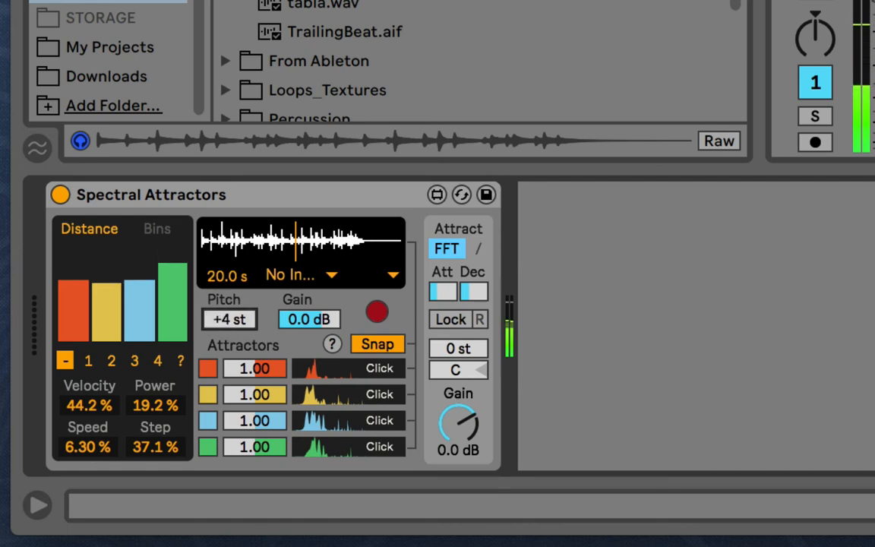
{"action": "left_click_drag", "start_coordinate": [230, 319], "coordinate": [229, 281]}
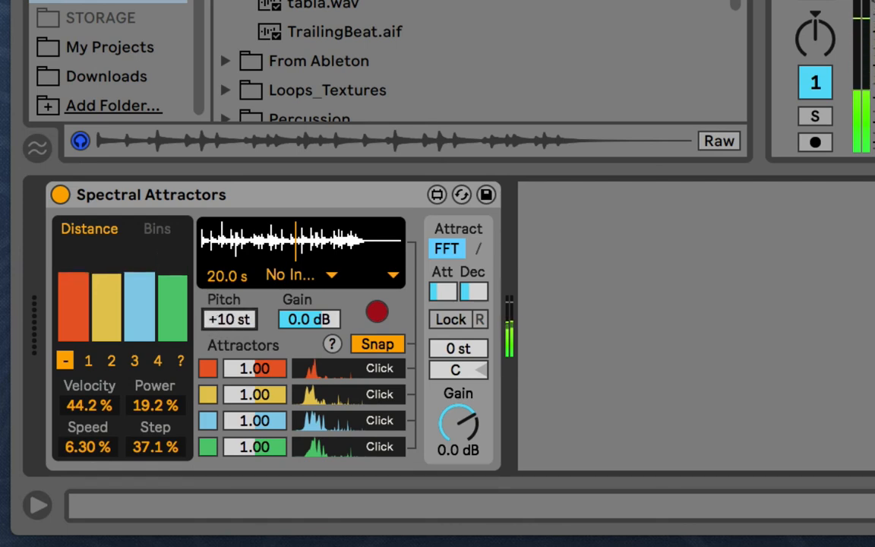
{"action": "left_click_drag", "start_coordinate": [229, 319], "coordinate": [229, 296]}
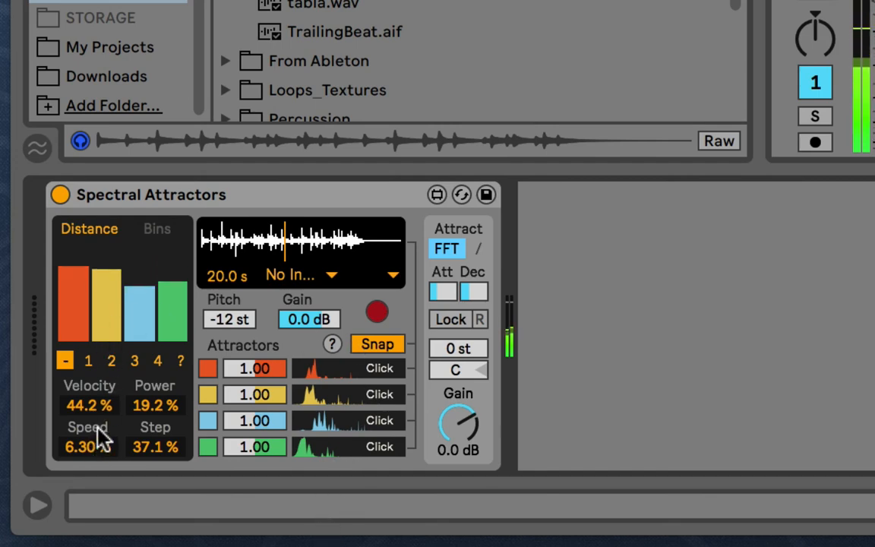
{"action": "left_click_drag", "start_coordinate": [88, 445], "coordinate": [88, 426]}
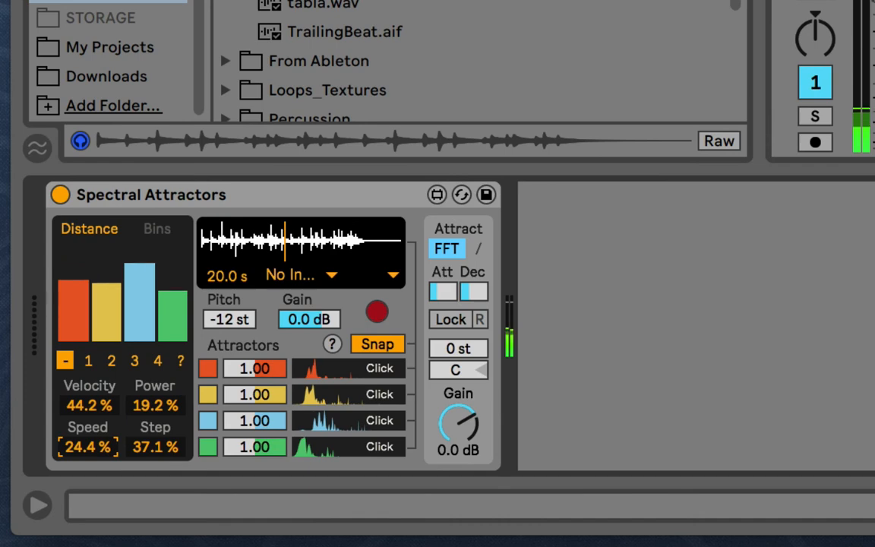
{"action": "left_click_drag", "start_coordinate": [88, 446], "coordinate": [90, 433]}
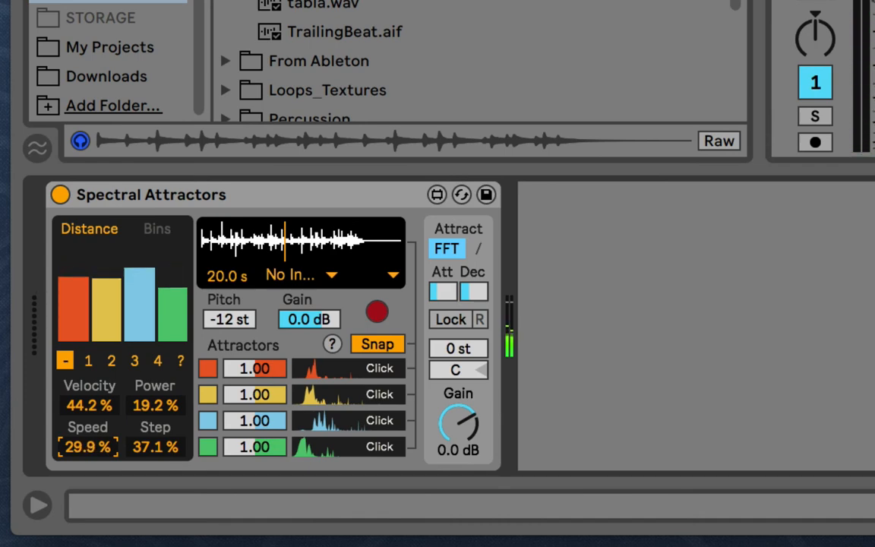
Show the Bins view and briefly enable Snap to recapture all four attractors.
{"action": "left_click", "coordinate": [156, 227]}
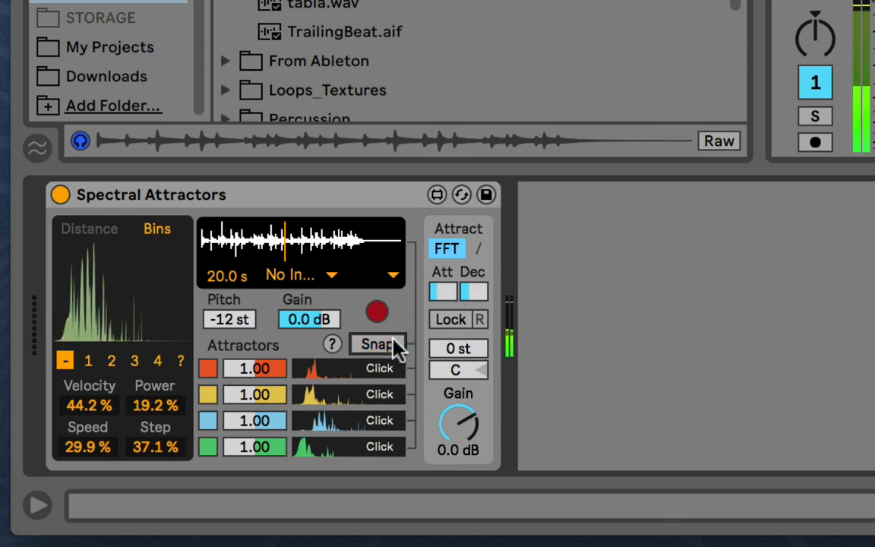
{"action": "left_click", "coordinate": [377, 344]}
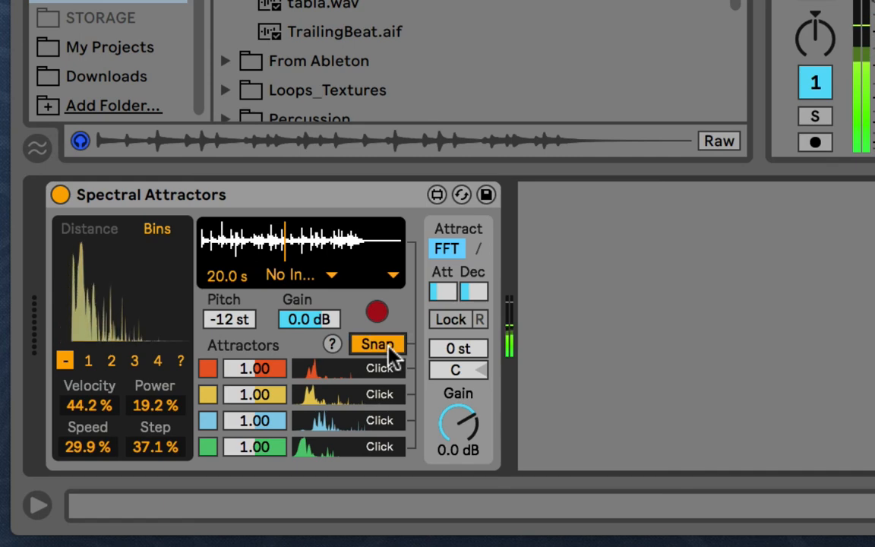
{"action": "left_click", "coordinate": [377, 343]}
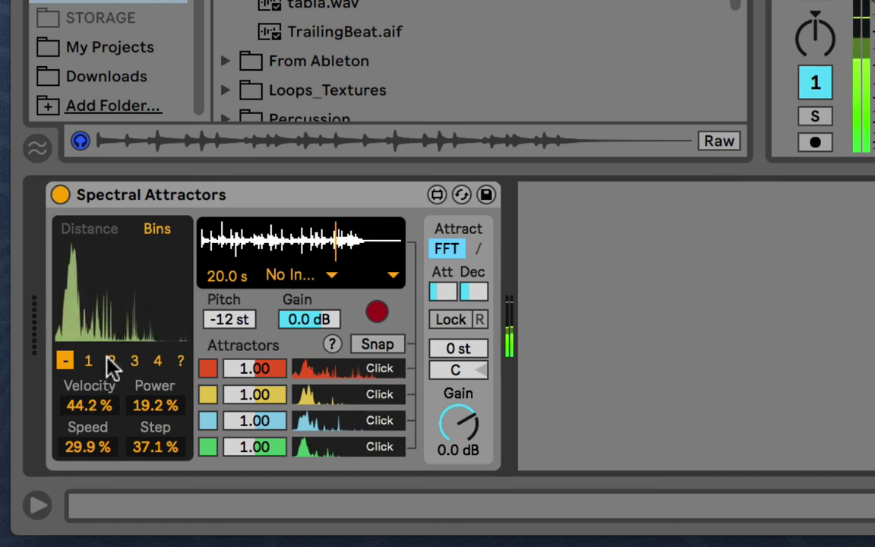
Try start states 2, 3 and 4, then pick the random (?) start state.
{"action": "left_click", "coordinate": [134, 361]}
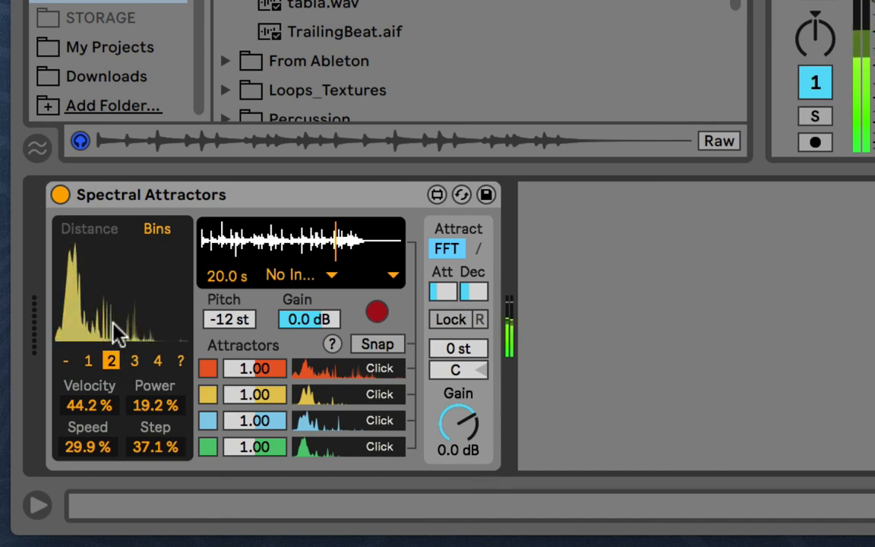
{"action": "left_click", "coordinate": [135, 362]}
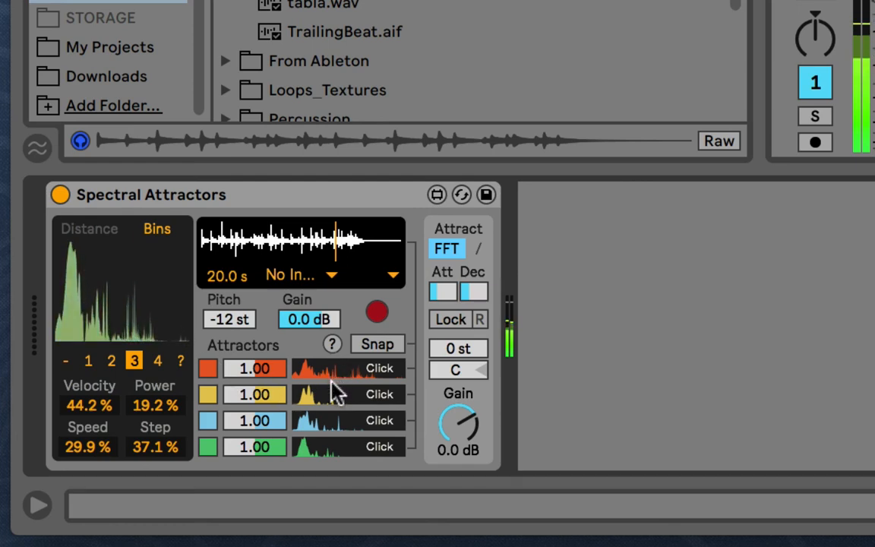
{"action": "left_click", "coordinate": [157, 361]}
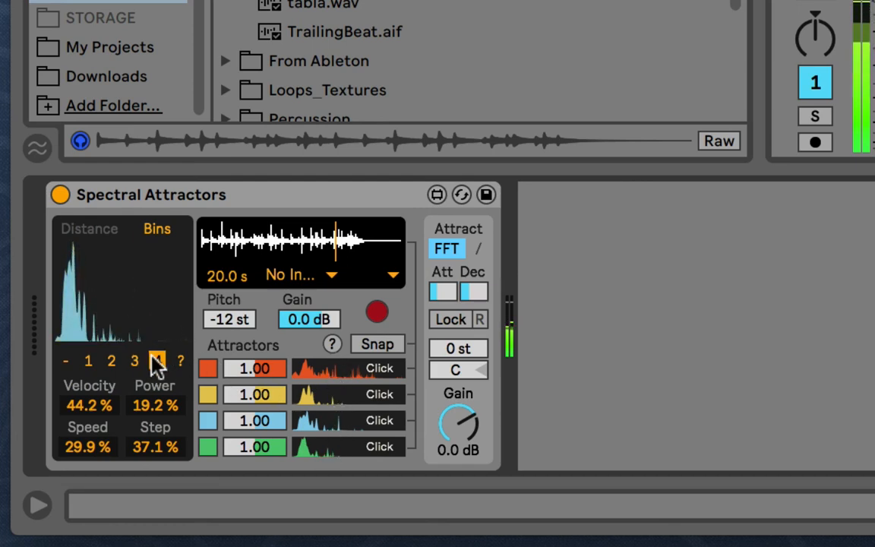
{"action": "left_click", "coordinate": [157, 360]}
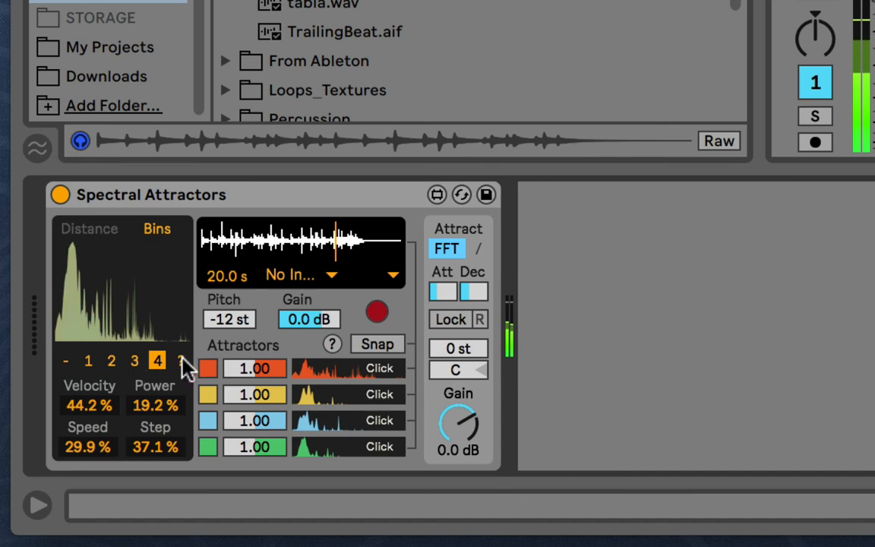
{"action": "left_click", "coordinate": [180, 360]}
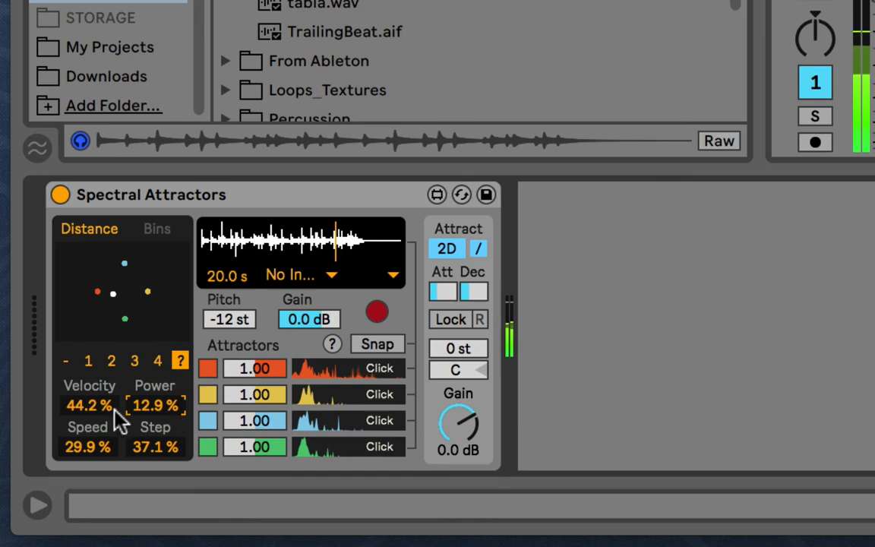
Raise Velocity to 56.0% and switch the attraction mode from 2D back to FFT.
{"action": "left_click_drag", "start_coordinate": [89, 405], "coordinate": [89, 388]}
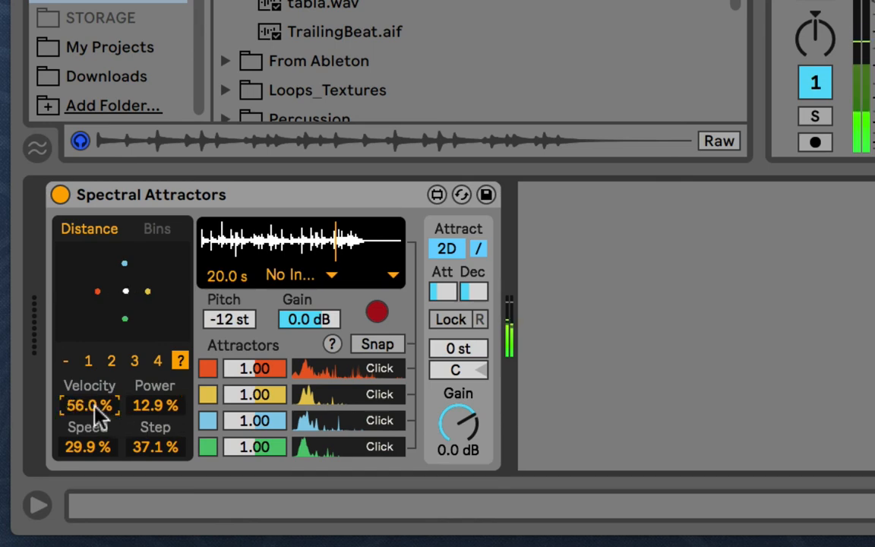
{"action": "mouse_move", "coordinate": [136, 272]}
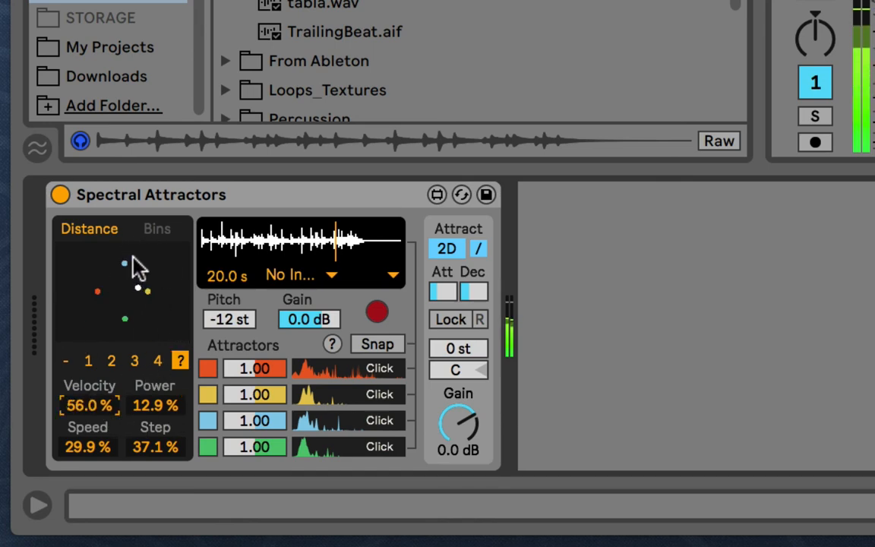
{"action": "mouse_move", "coordinate": [192, 316]}
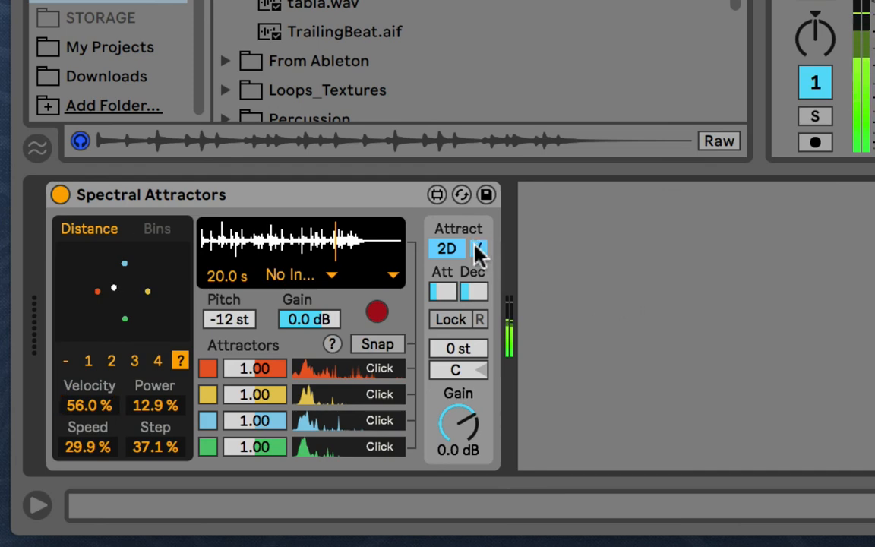
{"action": "left_click", "coordinate": [478, 248]}
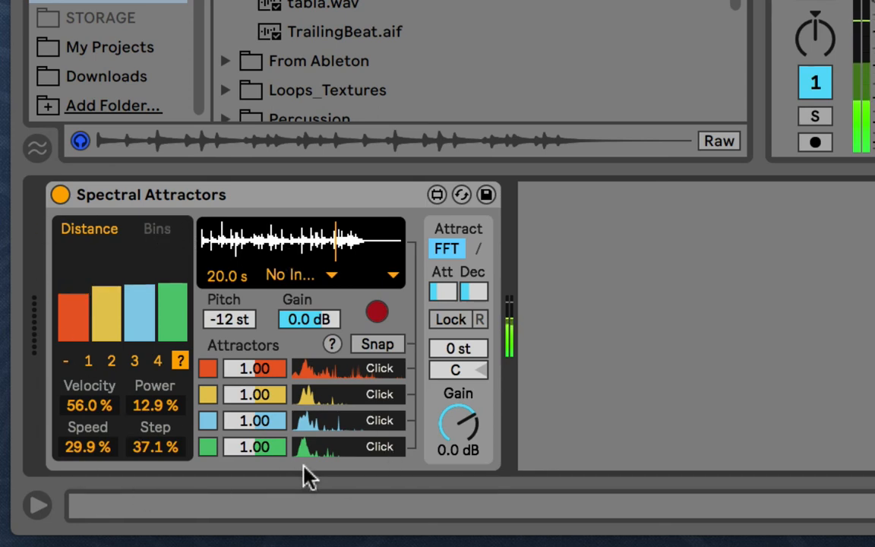
{"action": "mouse_move", "coordinate": [160, 247]}
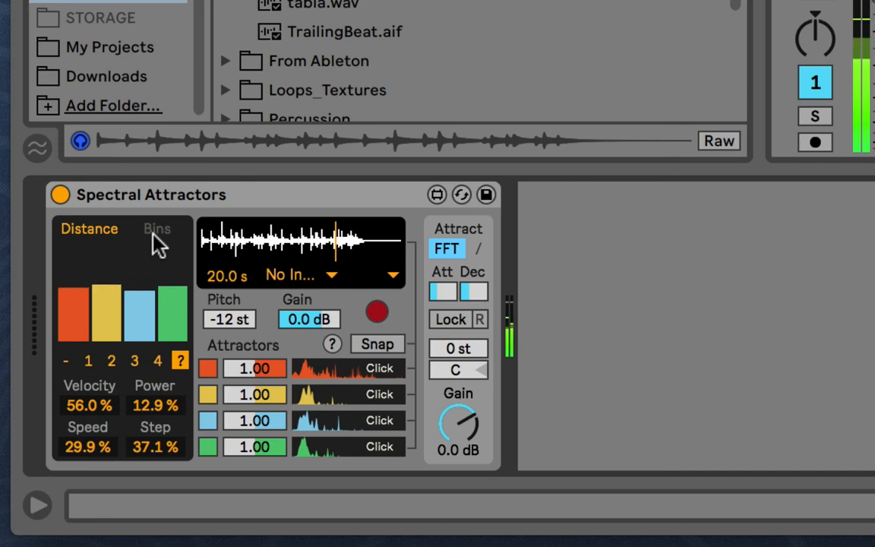
{"action": "mouse_move", "coordinate": [159, 227]}
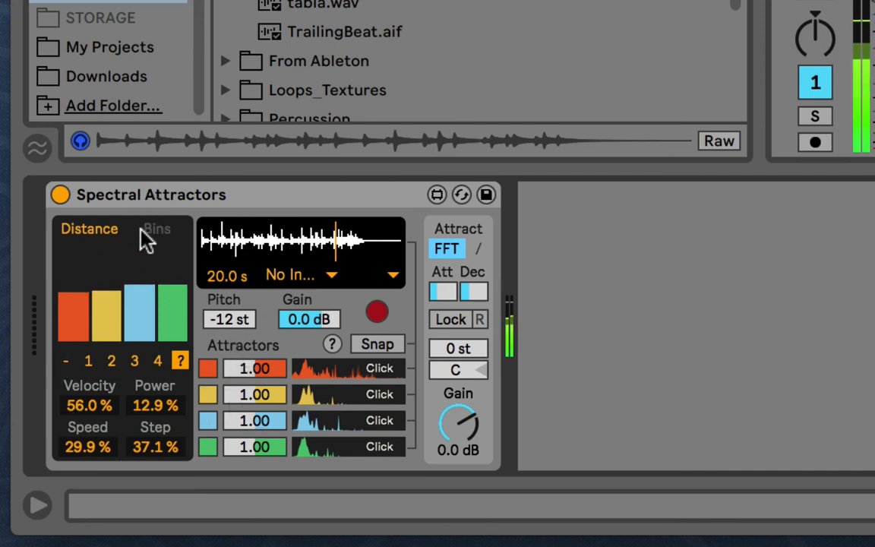
Show the Bins attractor spectra view and scroll the browser to the Pads 3 (Press Play) preset.
{"action": "left_click", "coordinate": [157, 229]}
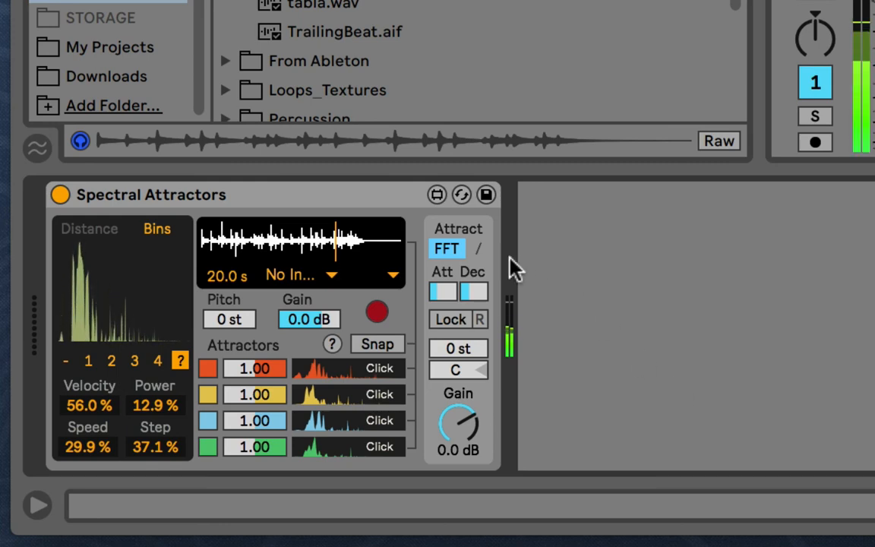
{"action": "mouse_move", "coordinate": [353, 65]}
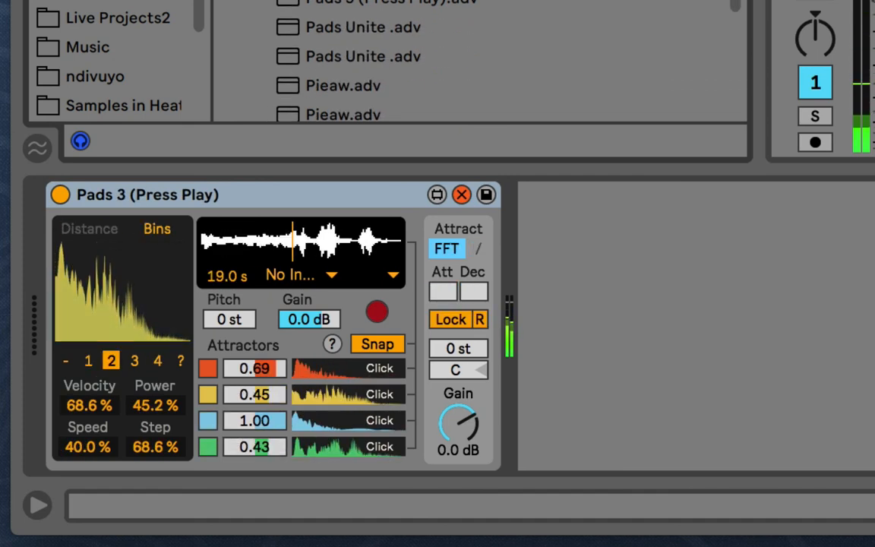
{"action": "scroll", "scroll_direction": "down", "scroll_amount": 3}
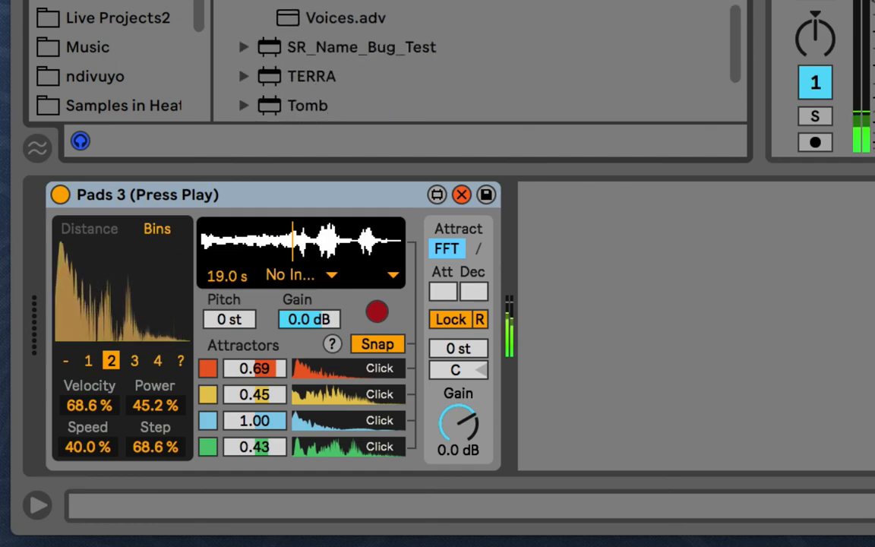